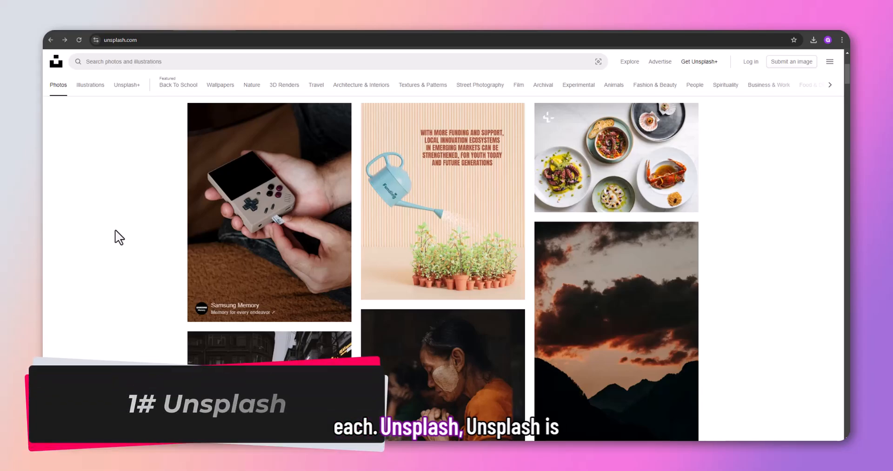
# Scroll well down the Unsplash Photos feed to reveal many more free images
pyautogui.scroll(-3)
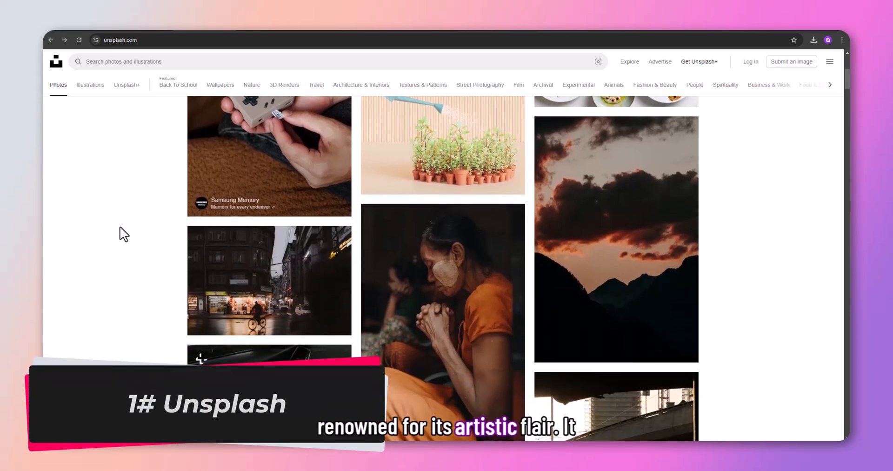
pyautogui.scroll(-3)
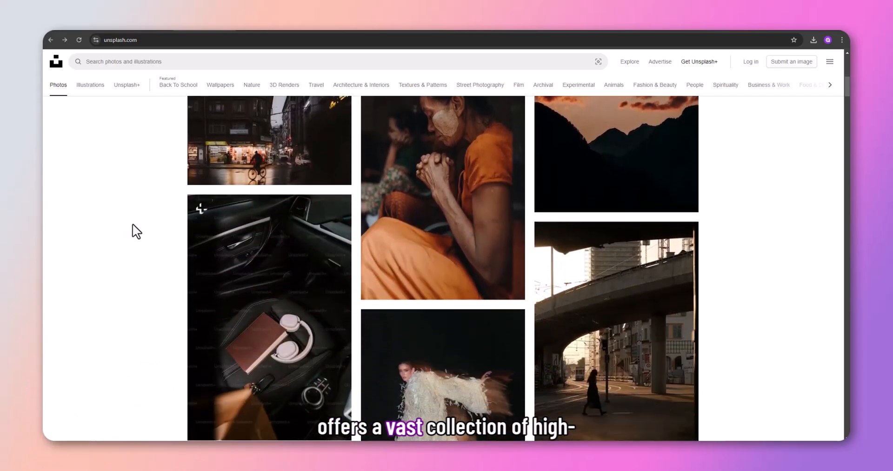
pyautogui.scroll(-3)
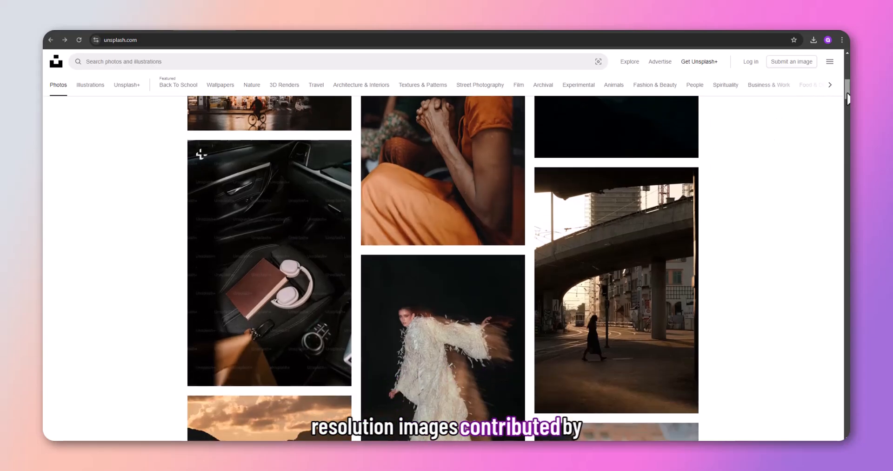
pyautogui.scroll(-3)
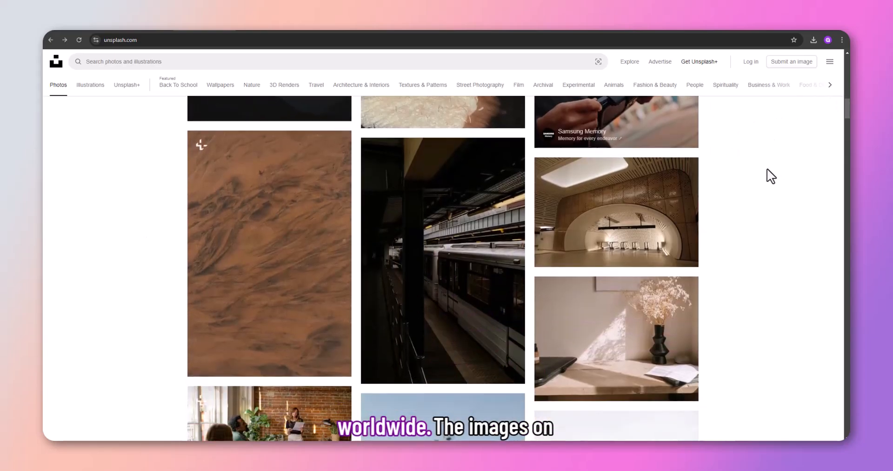
pyautogui.scroll(-3)
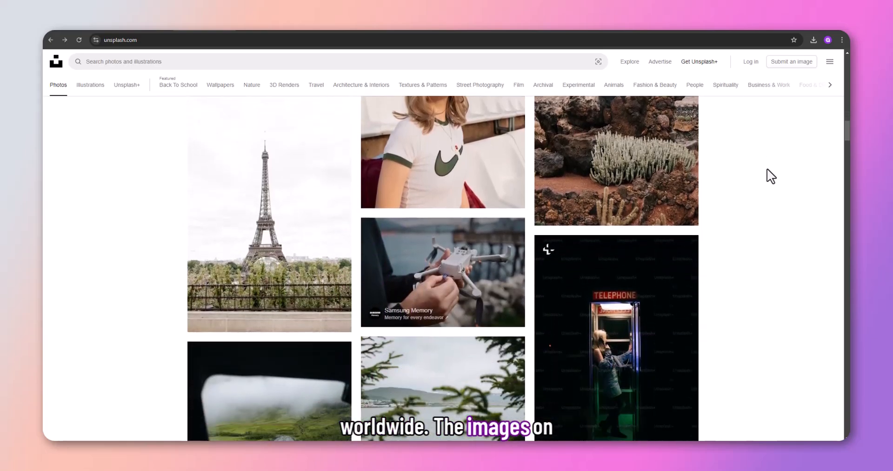
pyautogui.scroll(-3)
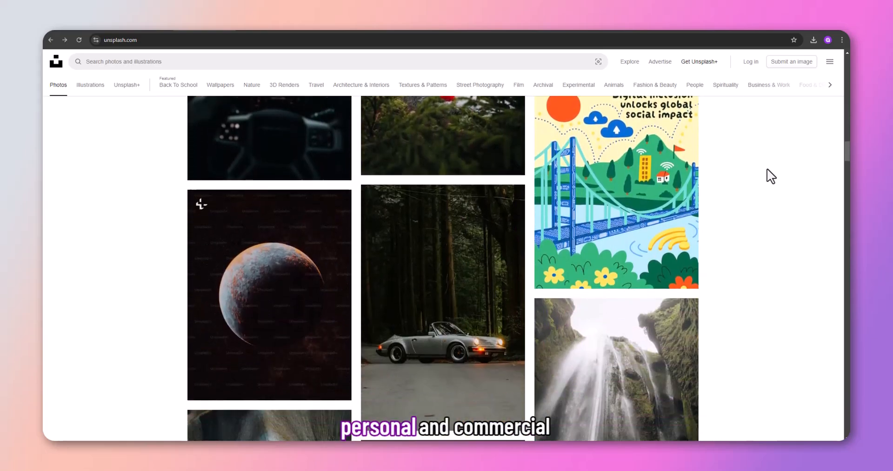
pyautogui.scroll(-3)
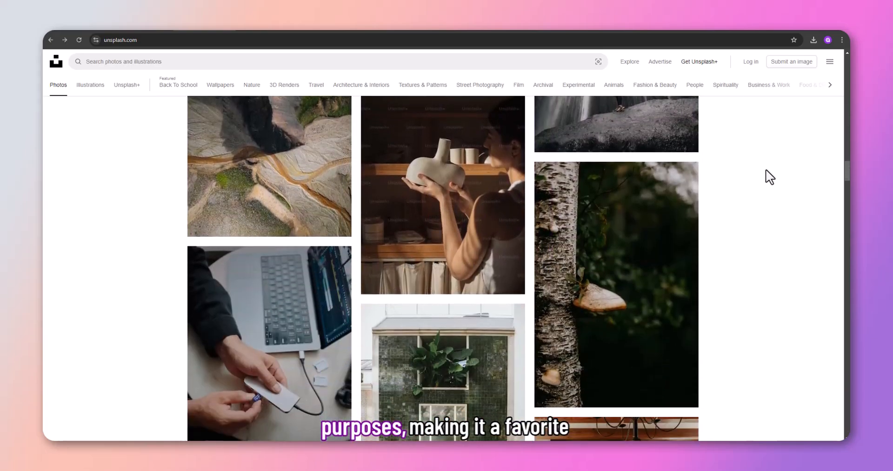
pyautogui.scroll(-3)
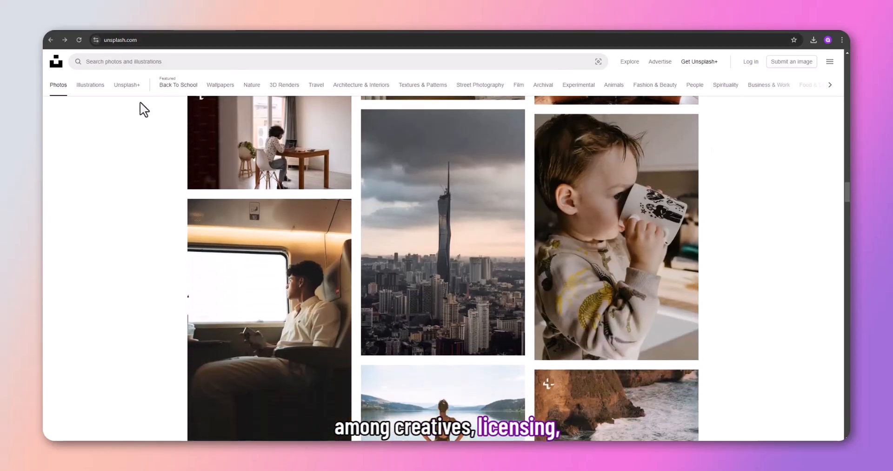
pyautogui.scroll(-3)
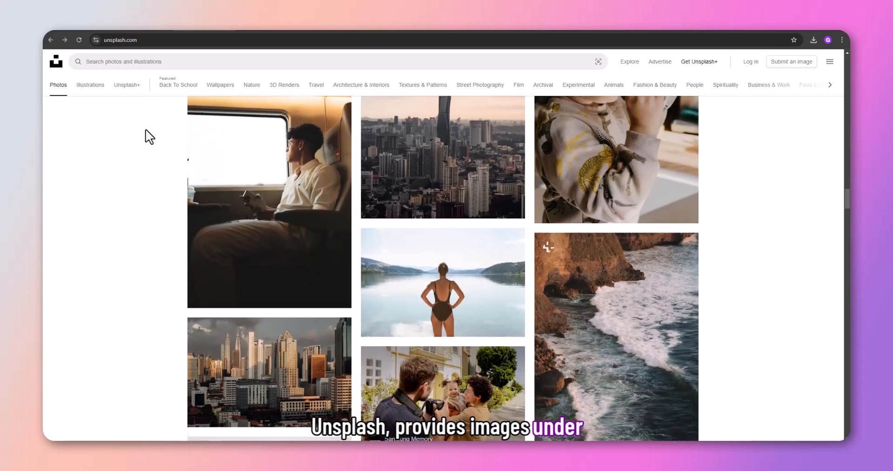
pyautogui.scroll(-3)
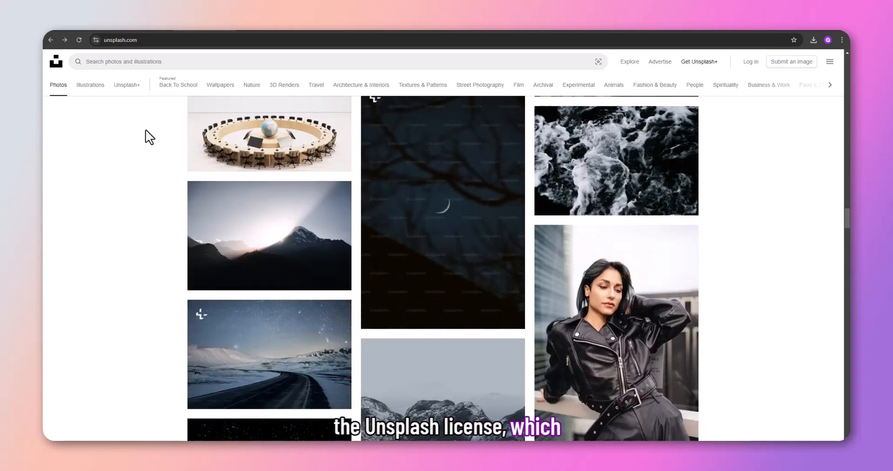
pyautogui.scroll(-3)
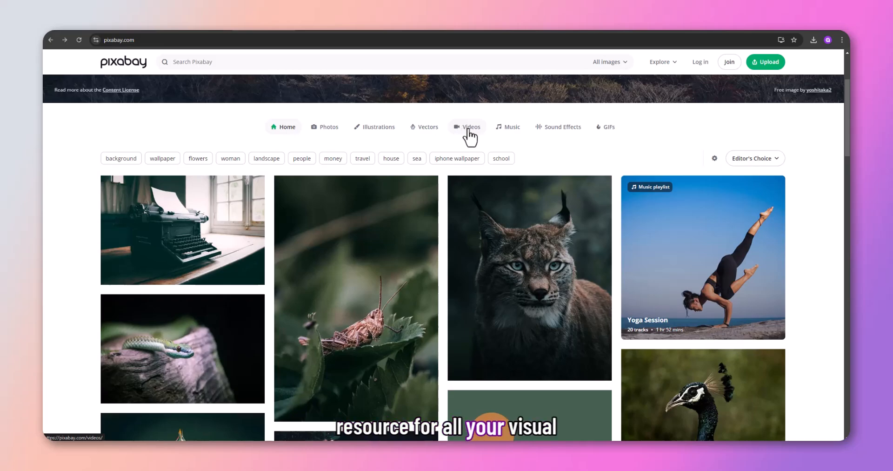
# Scroll the Pixabay home grid, then switch to the Vectors collection and browse it
pyautogui.scroll(-3)
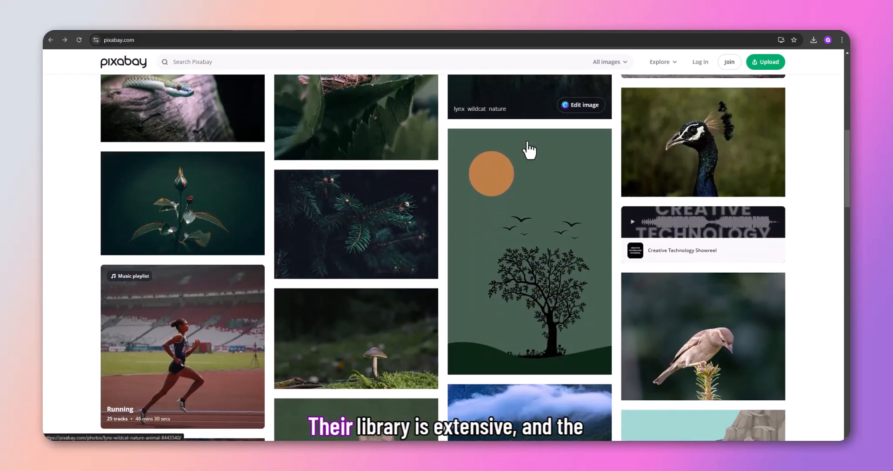
pyautogui.scroll(-3)
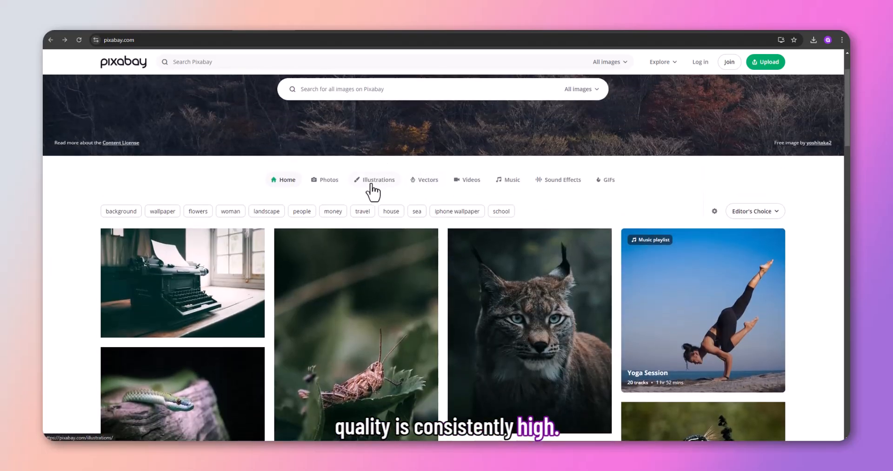
pyautogui.click(428, 180)
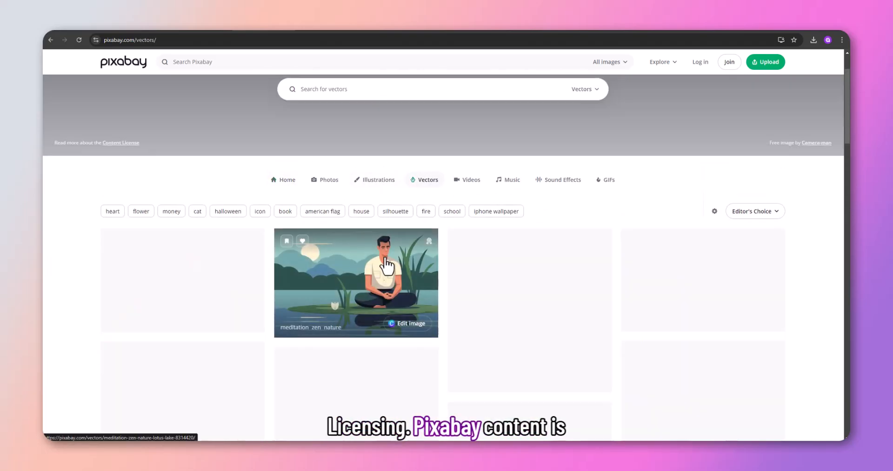
pyautogui.scroll(-3)
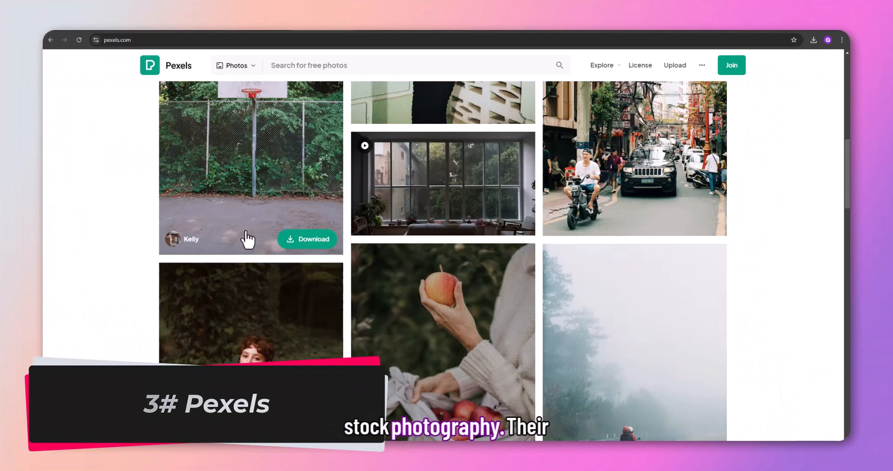
# Scroll down the Pexels photo grid to load more free photos
pyautogui.scroll(-3)
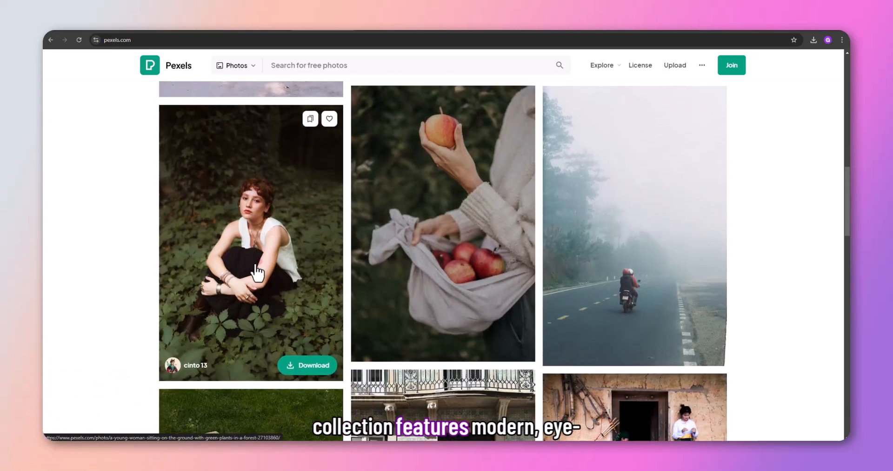
pyautogui.scroll(-3)
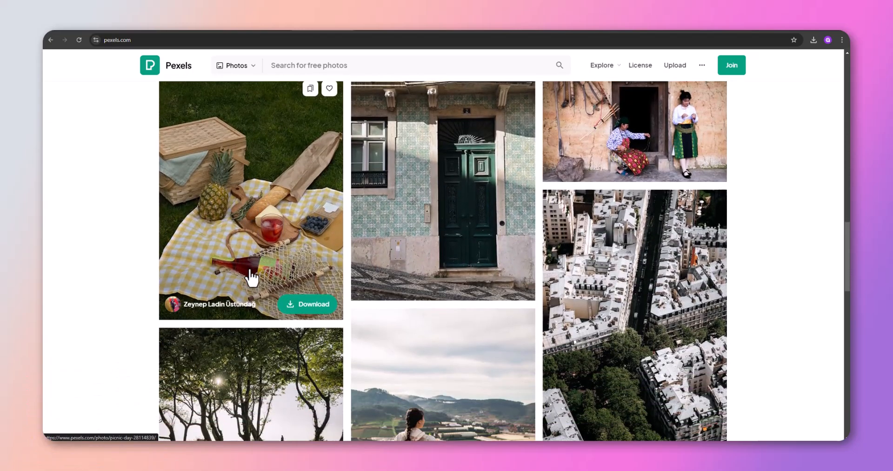
pyautogui.scroll(-3)
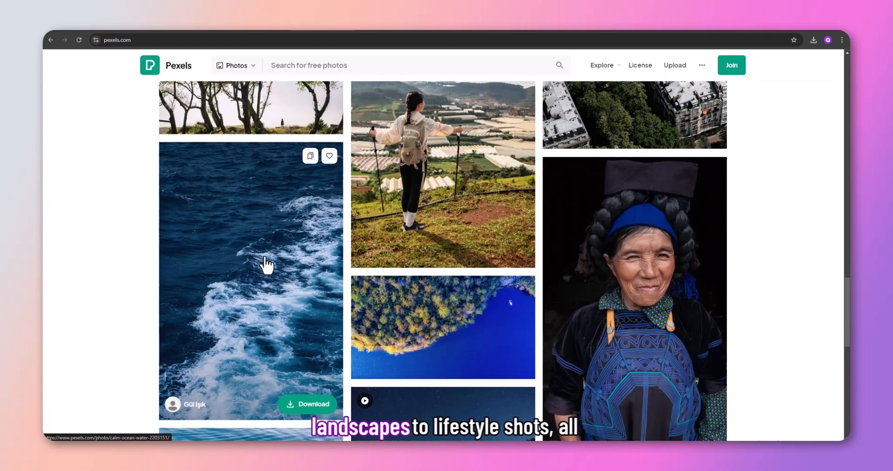
pyautogui.scroll(-3)
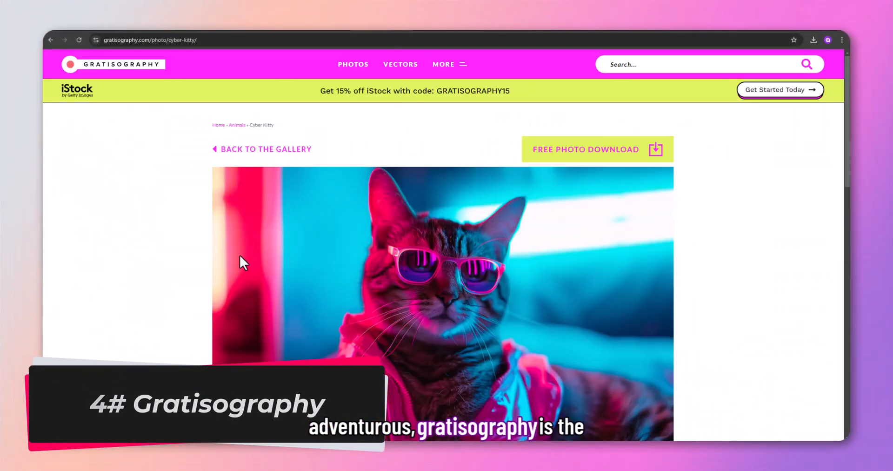
# Scroll down the Gratisography gallery and continue to its page 2
pyautogui.scroll(-3)
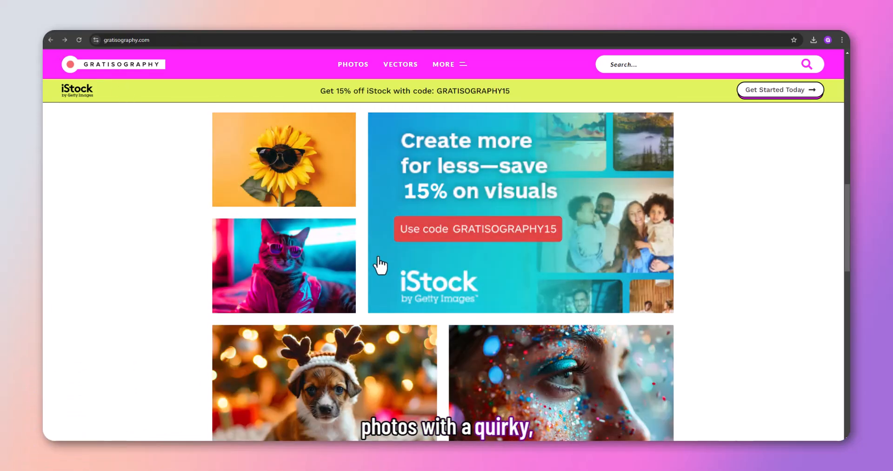
pyautogui.scroll(-3)
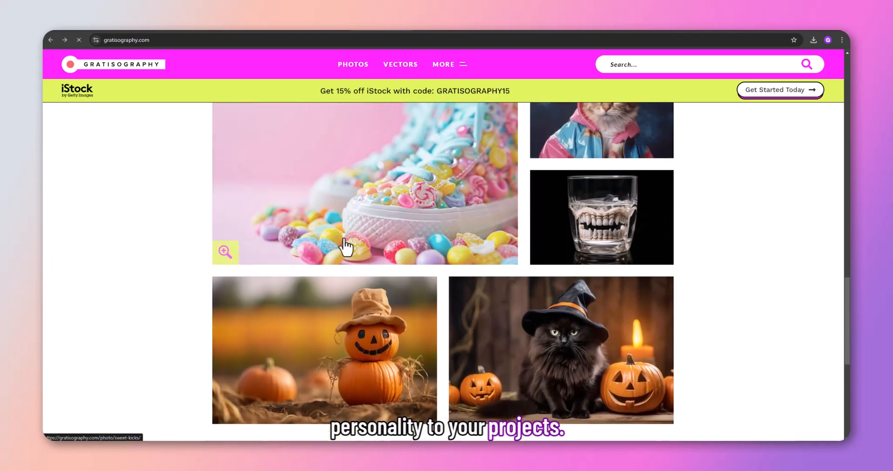
pyautogui.click(344, 243)
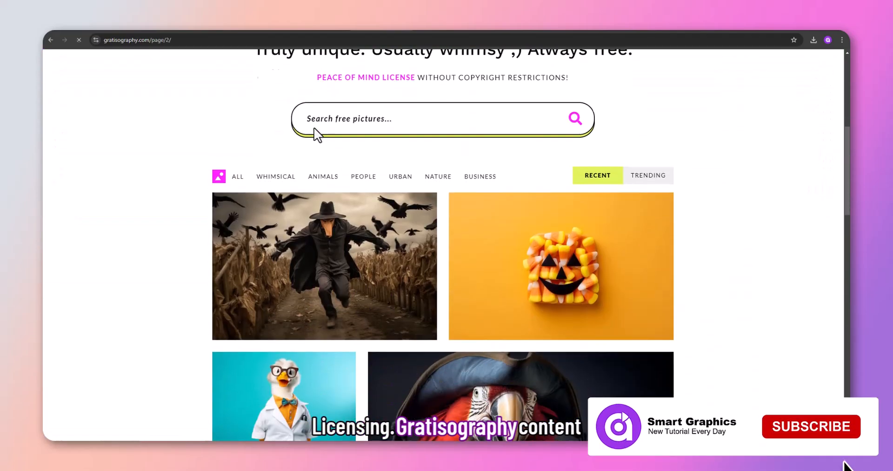
pyautogui.click(812, 427)
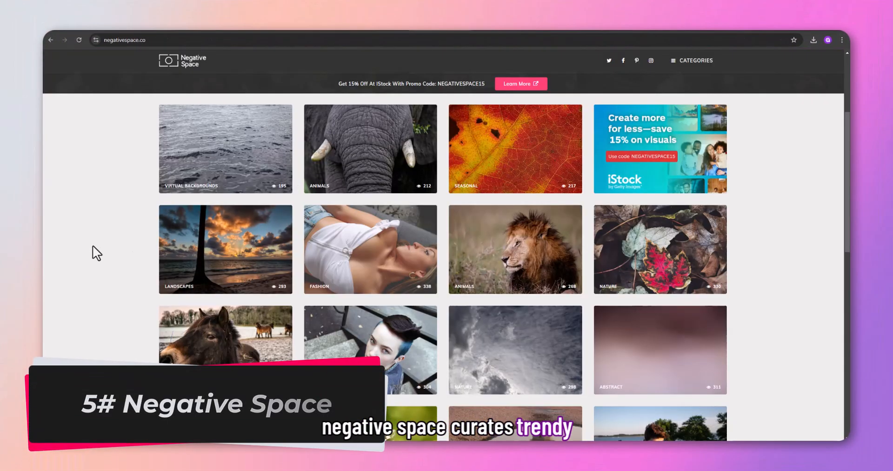
# Scroll the Negative Space category grid and select the waterfall landscape photo
pyautogui.scroll(-3)
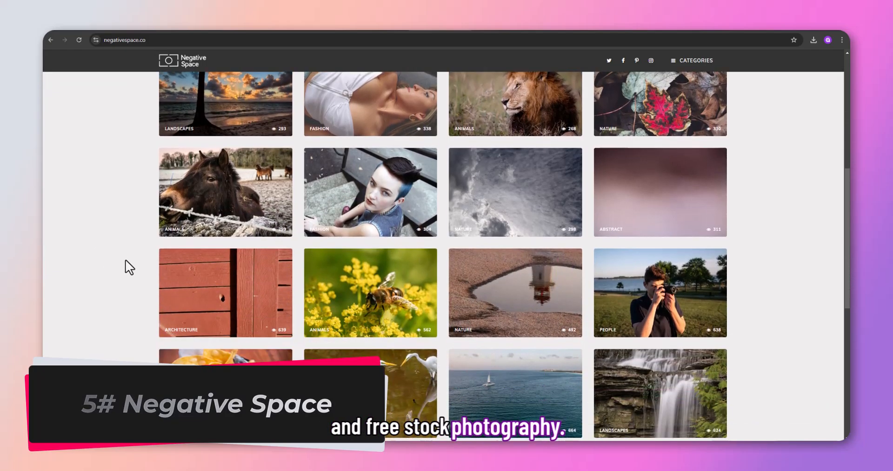
pyautogui.scroll(-3)
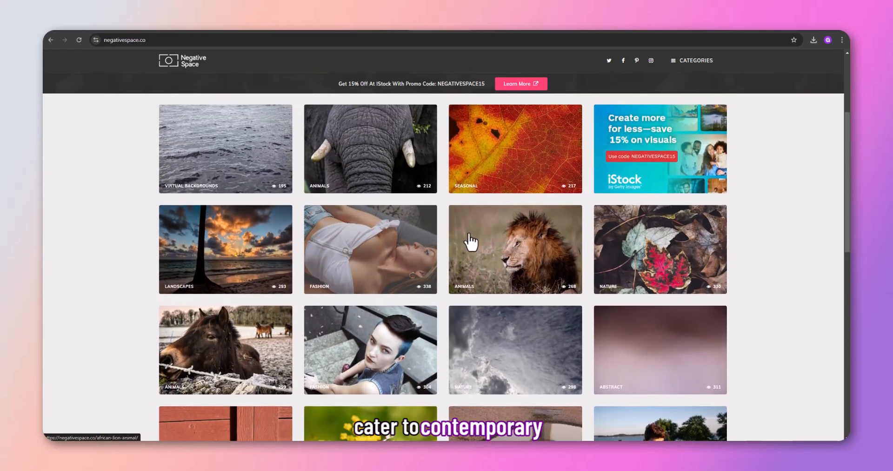
pyautogui.scroll(-3)
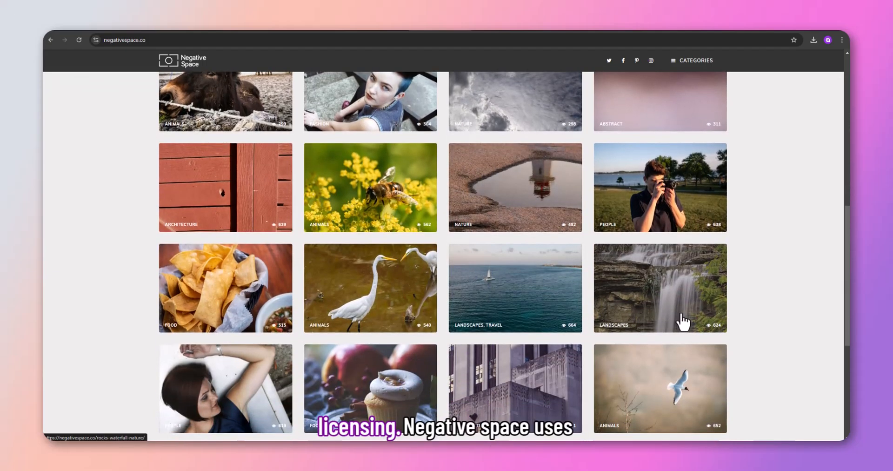
pyautogui.click(515, 288)
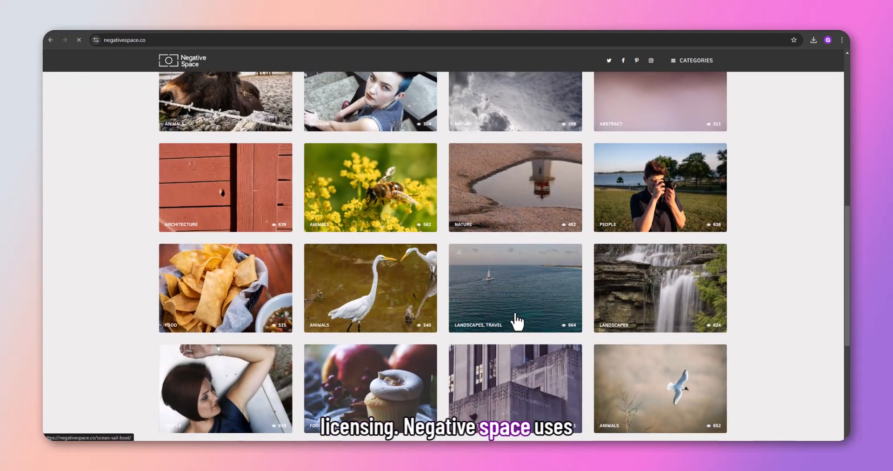
pyautogui.click(660, 389)
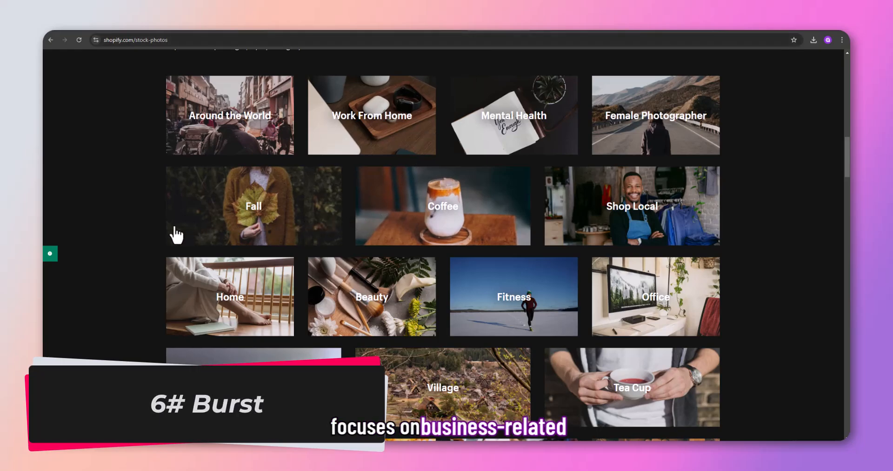
# View Burst's Coffee collection, then scroll through the Fall, Coffee and Home collection tiles
pyautogui.scroll(-3)
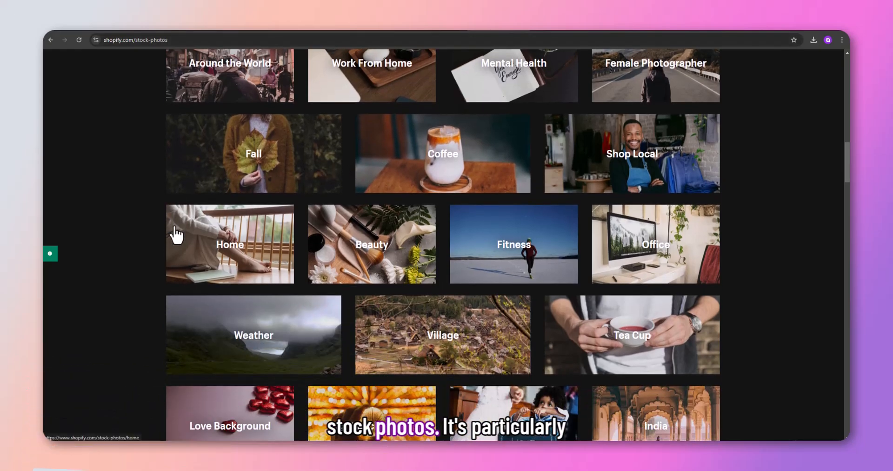
pyautogui.scroll(-3)
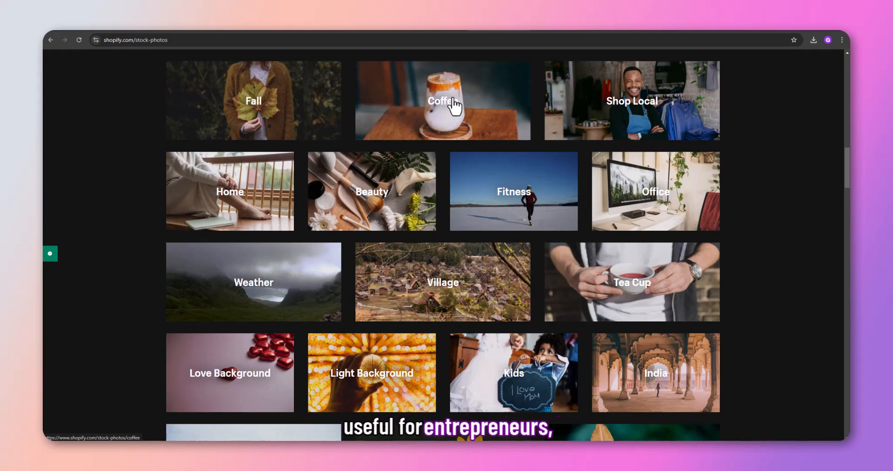
pyautogui.click(447, 102)
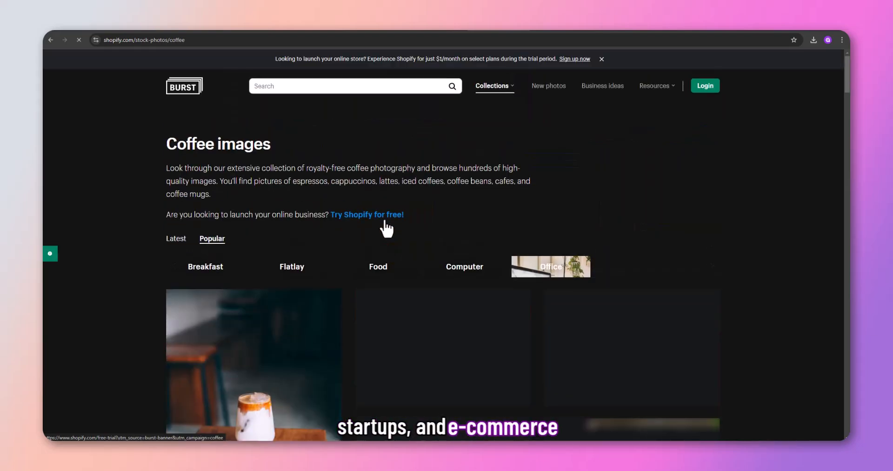
pyautogui.scroll(-3)
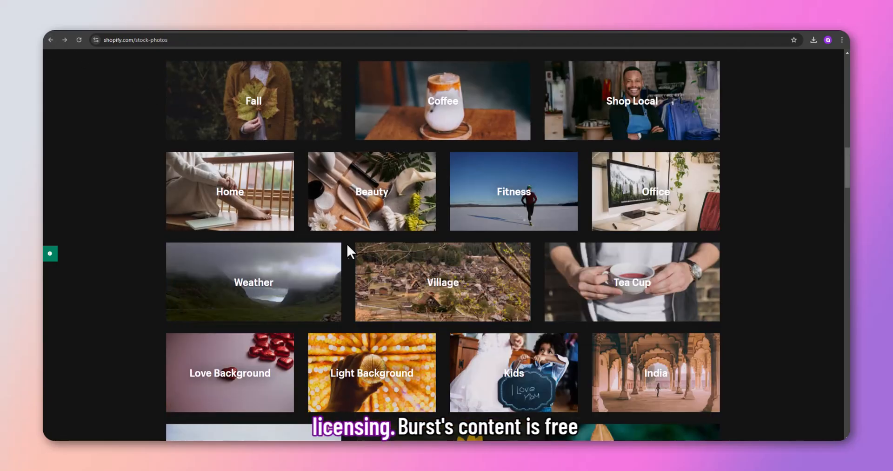
pyautogui.scroll(-3)
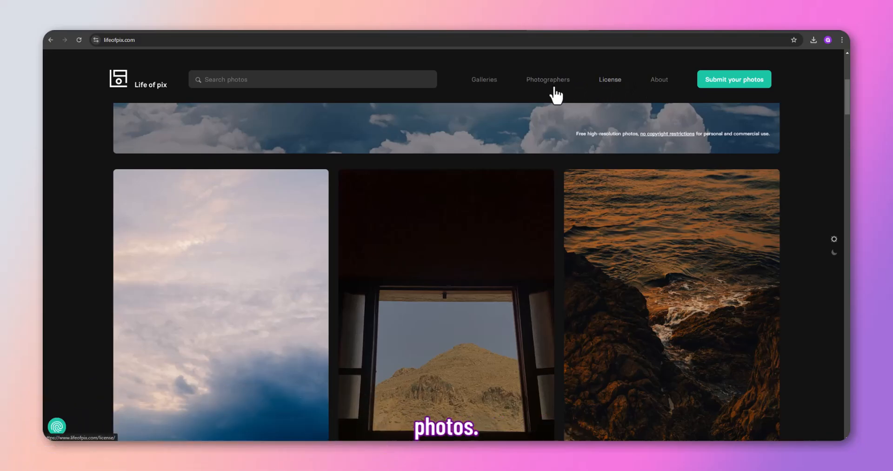
# Scroll the Life of Pix masonry gallery past the sailboat, sunset and cloud photos
pyautogui.scroll(-3)
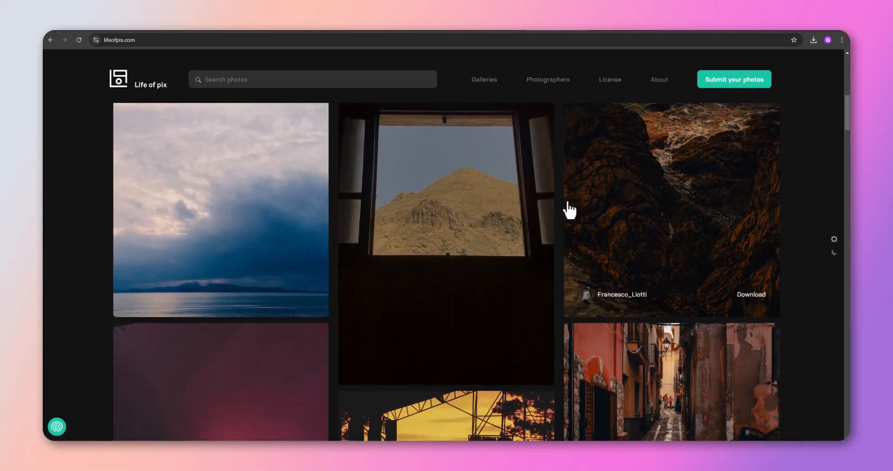
pyautogui.scroll(-3)
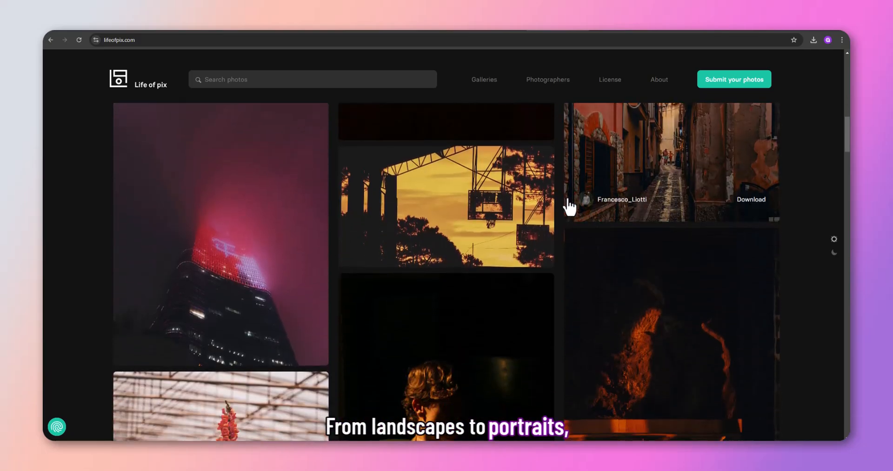
pyautogui.scroll(-3)
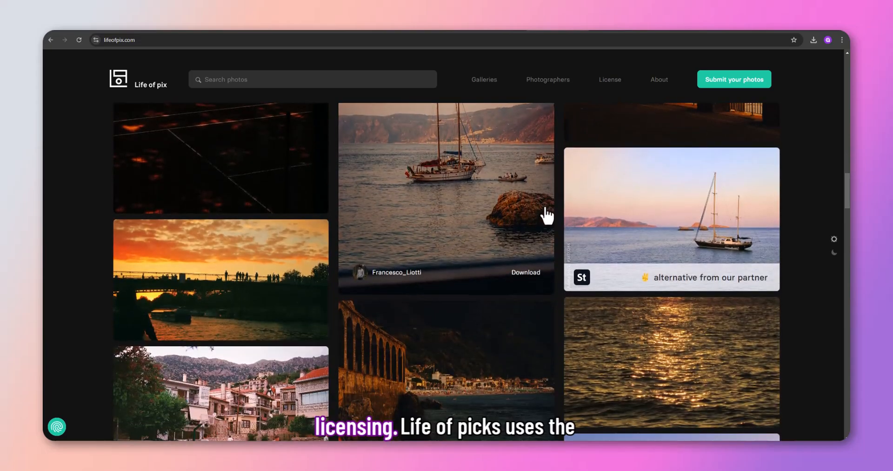
pyautogui.scroll(-3)
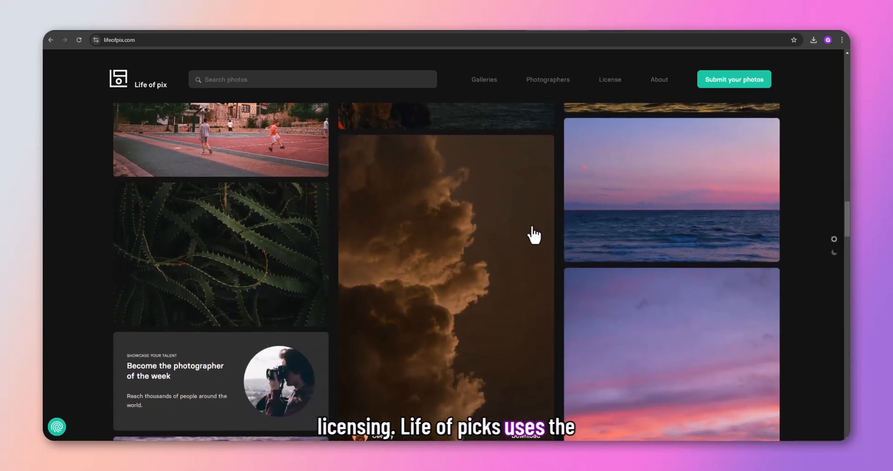
pyautogui.scroll(-3)
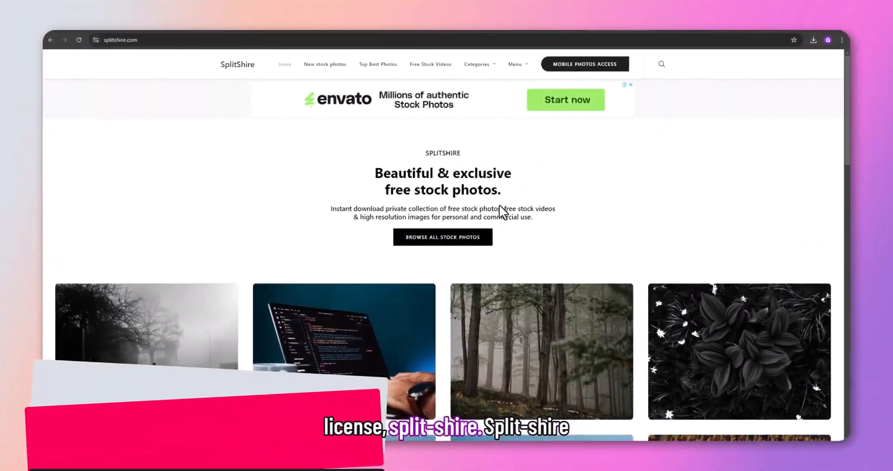
# Scroll through SplitShire's homepage grid toward the Browse All Stock Photos page
pyautogui.scroll(-3)
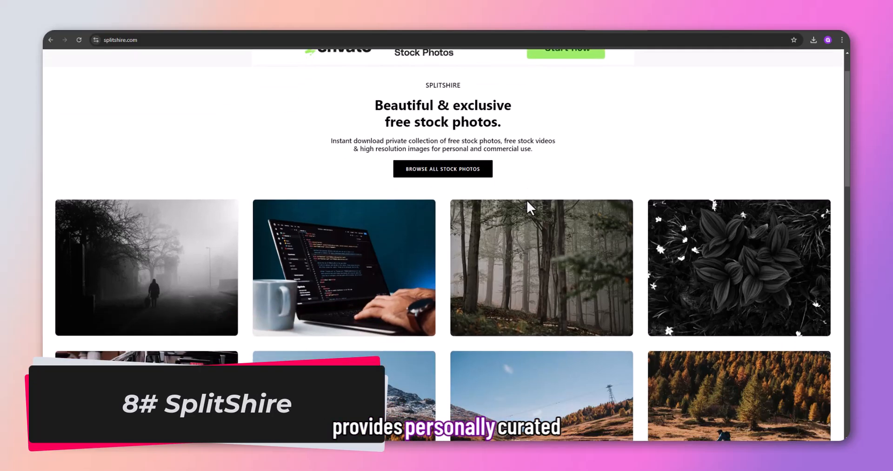
pyautogui.scroll(-3)
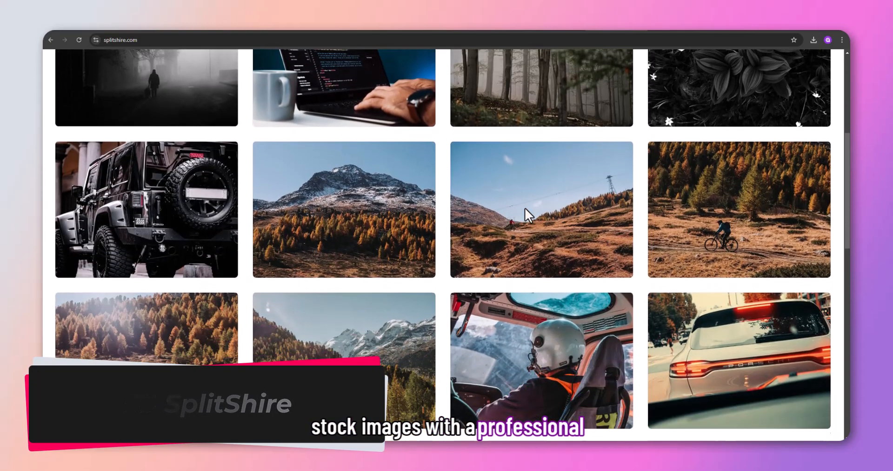
pyautogui.scroll(-3)
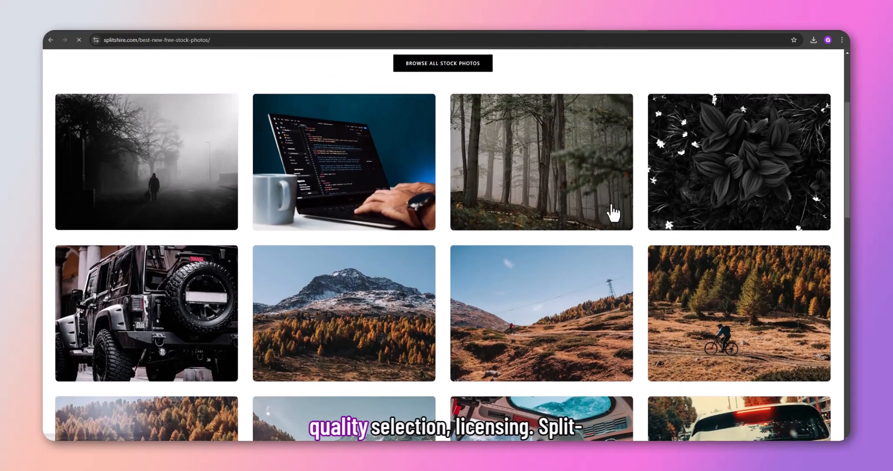
pyautogui.scroll(-3)
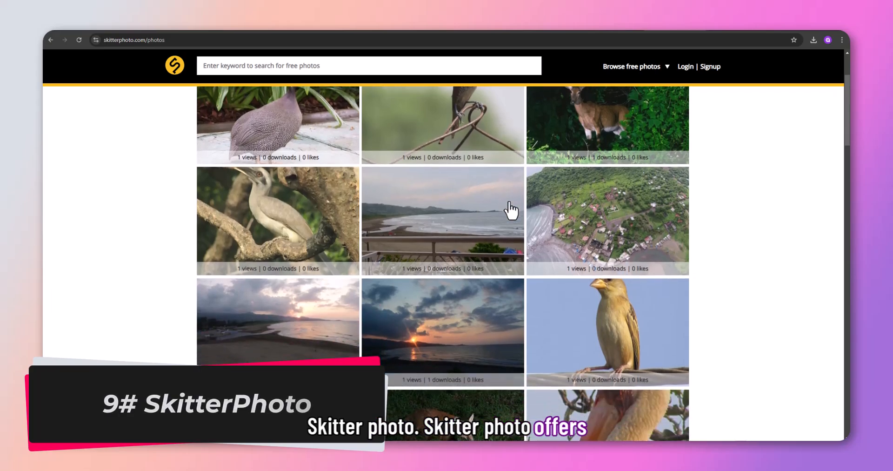
# Scroll down SkitterPhoto's All photos gallery, then reveal the Browse free photos category list
pyautogui.scroll(3)
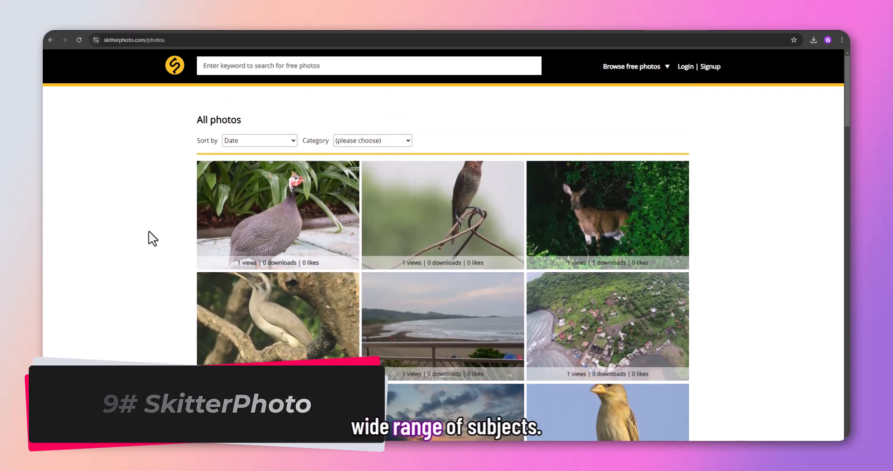
pyautogui.scroll(-3)
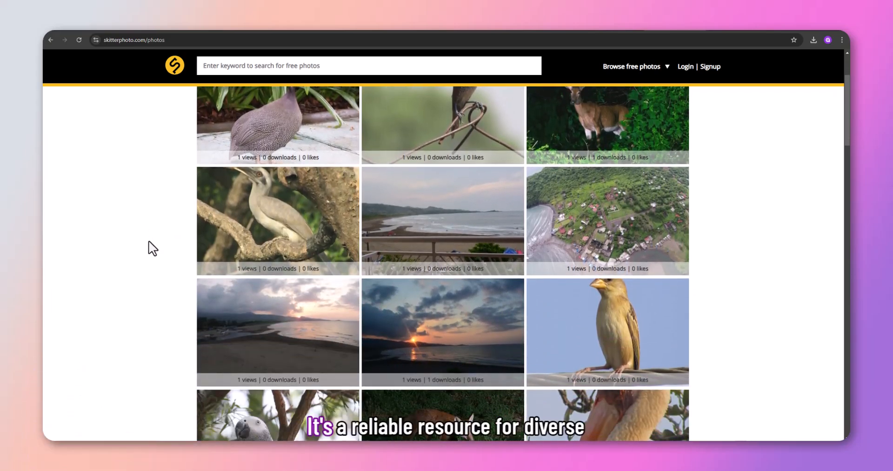
pyautogui.scroll(-3)
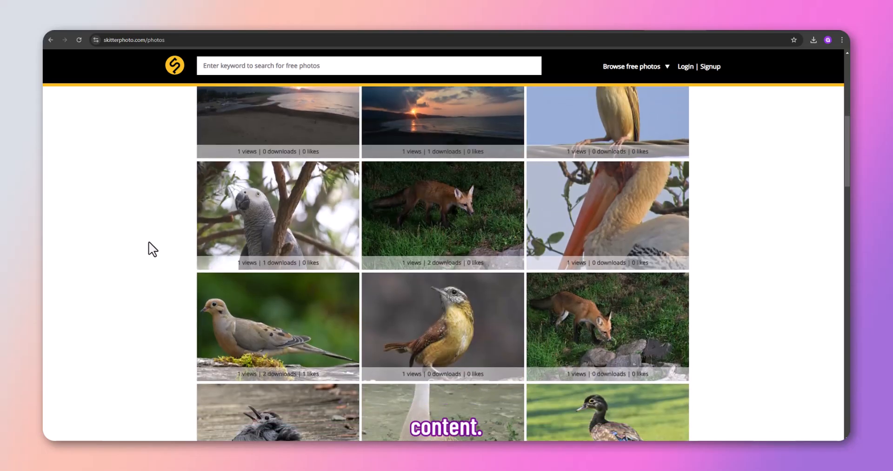
pyautogui.scroll(-3)
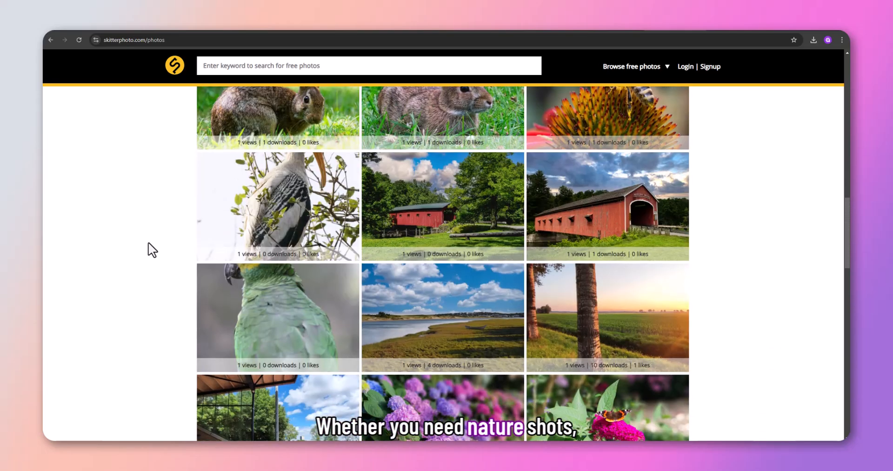
pyautogui.scroll(-3)
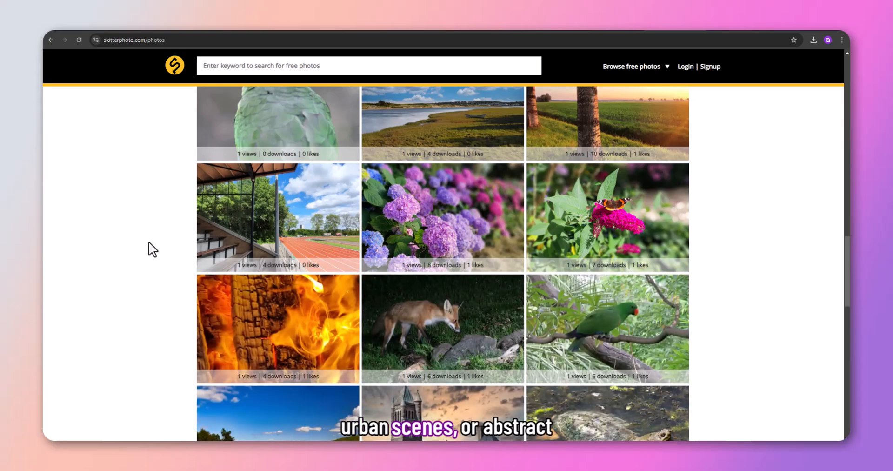
pyautogui.scroll(-3)
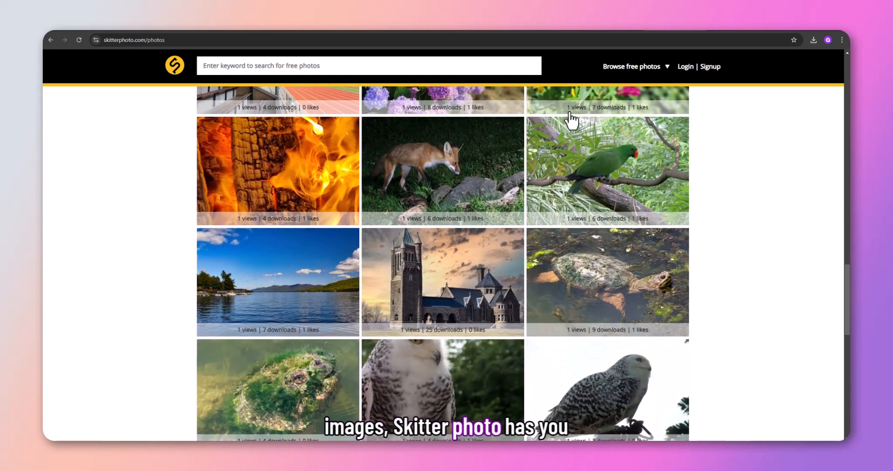
pyautogui.click(631, 66)
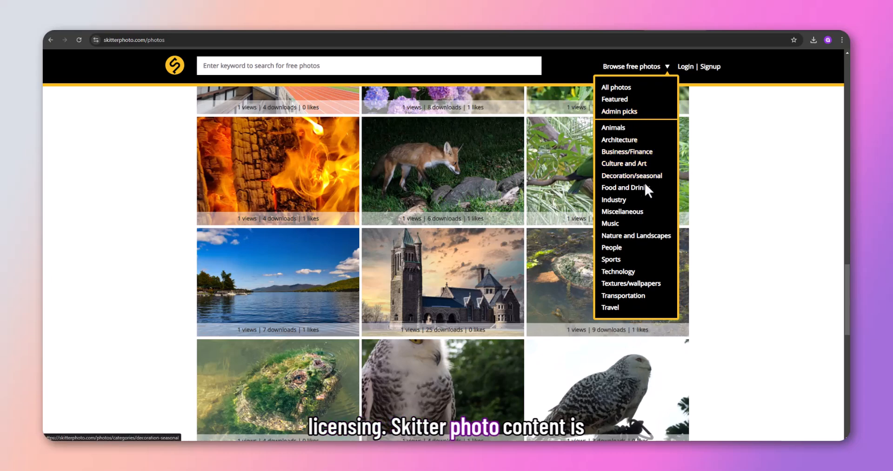
pyautogui.moveTo(624, 298)
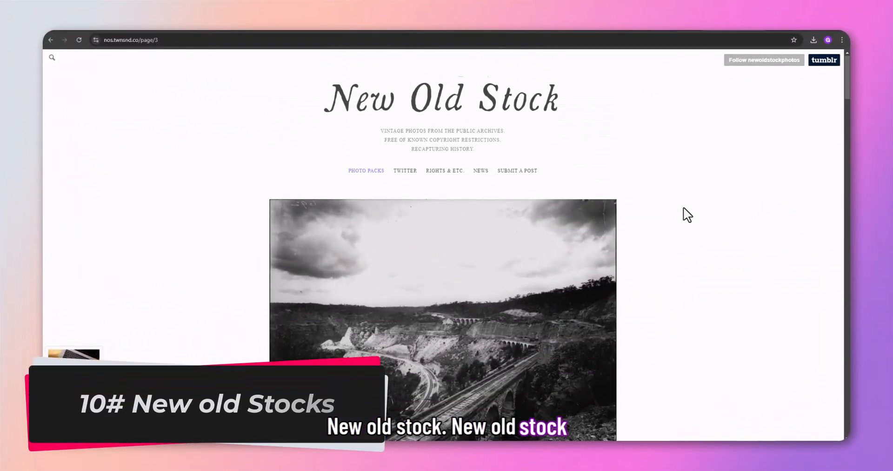
# Scroll New Old Stock page 3 from The Zig-Zag down past Cell Block – Ottawa Police Station #1
pyautogui.scroll(-3)
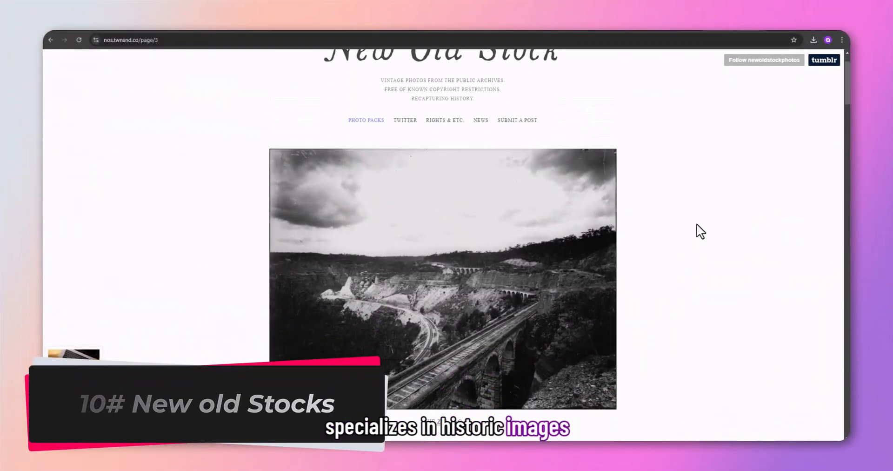
pyautogui.scroll(-3)
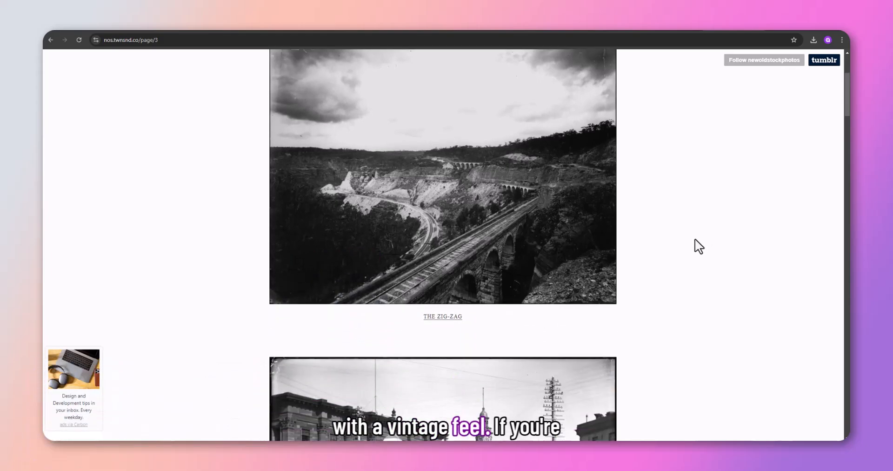
pyautogui.scroll(-3)
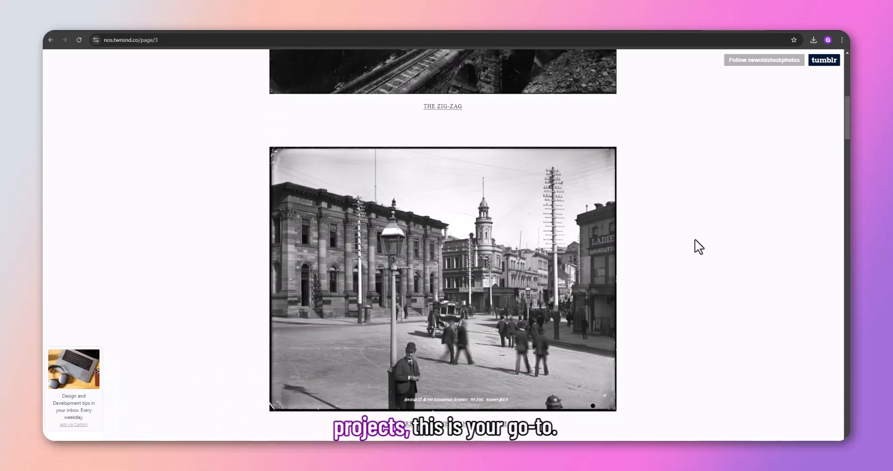
pyautogui.scroll(-3)
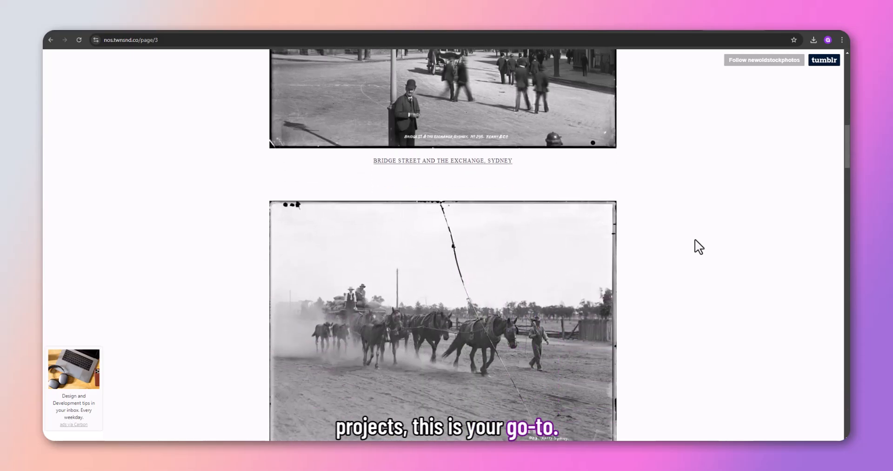
pyautogui.scroll(-3)
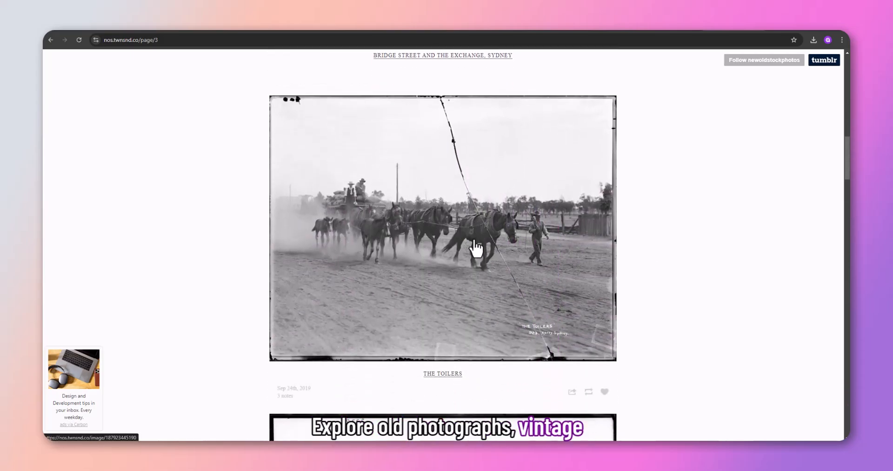
pyautogui.scroll(-3)
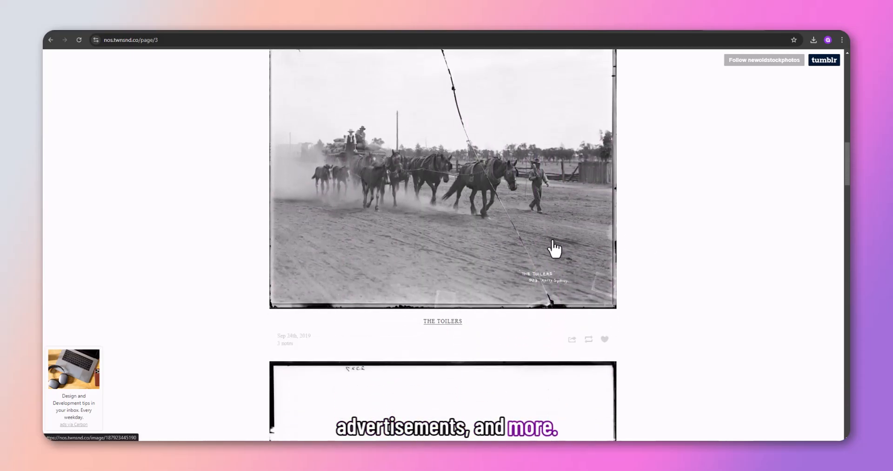
pyautogui.scroll(-3)
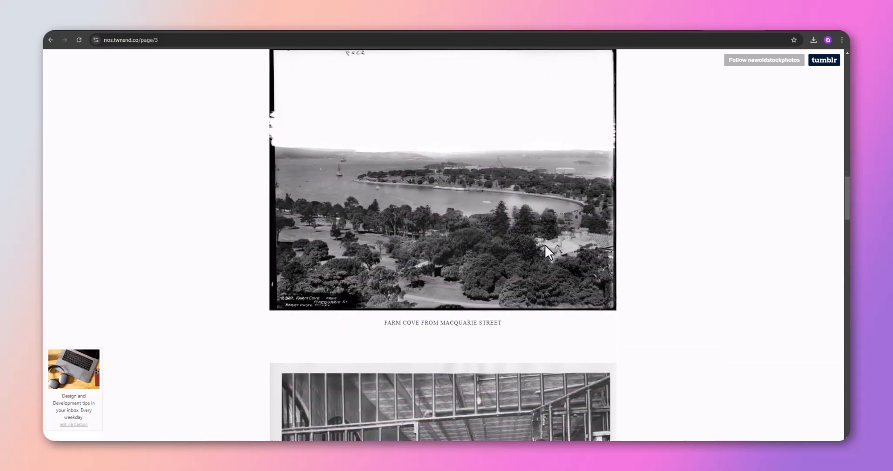
pyautogui.scroll(-3)
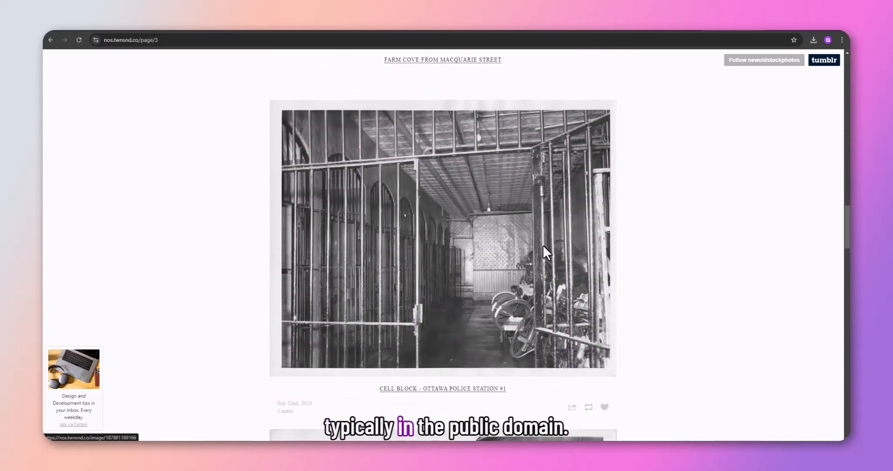
pyautogui.scroll(-3)
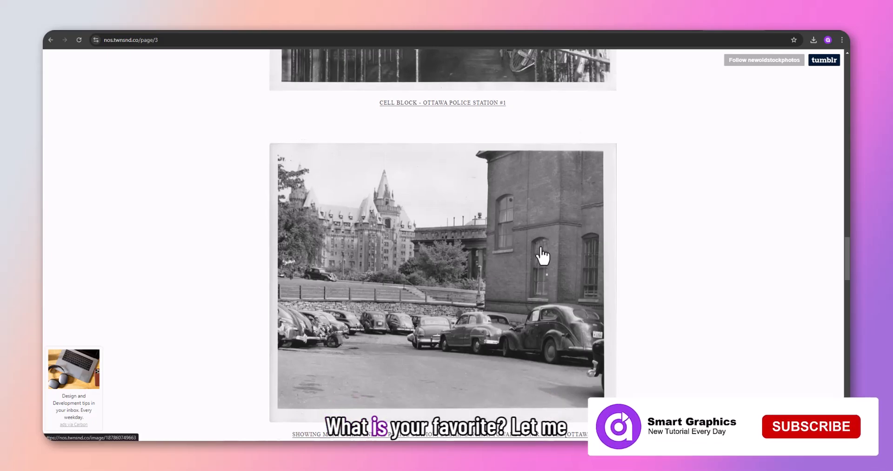
pyautogui.scroll(-3)
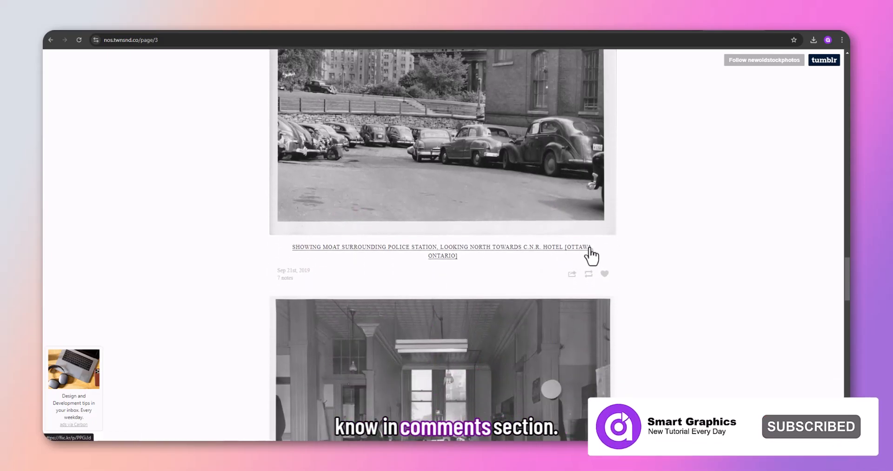